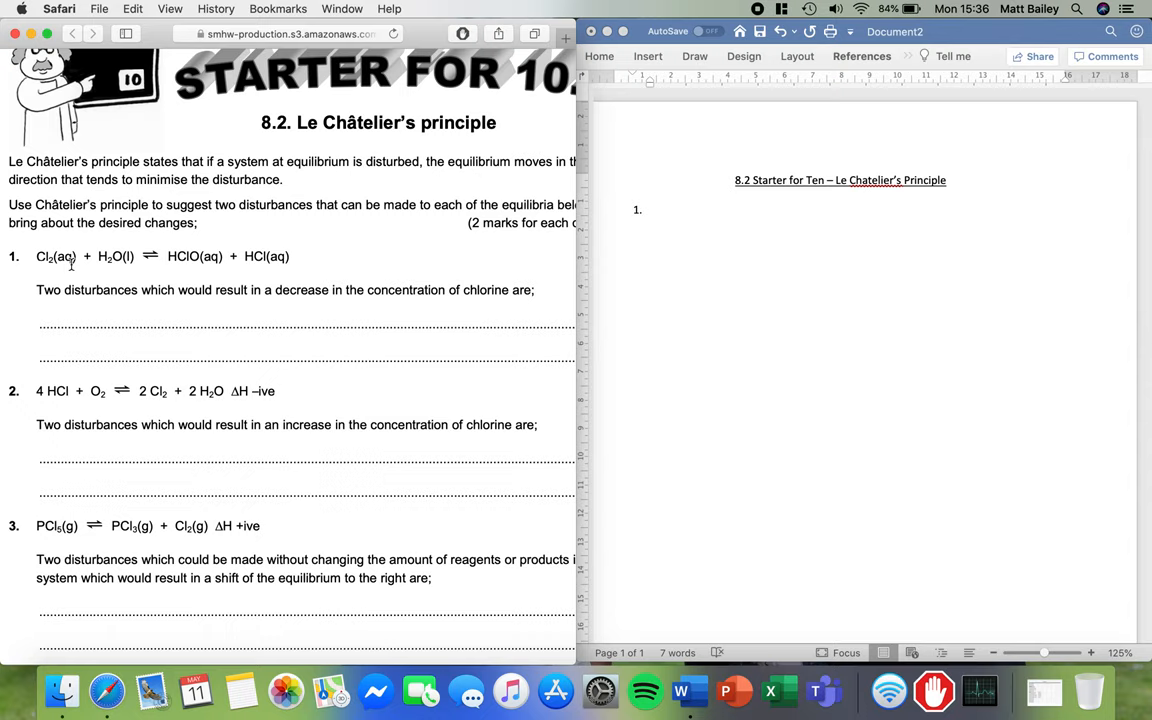
mouse_move(256, 258)
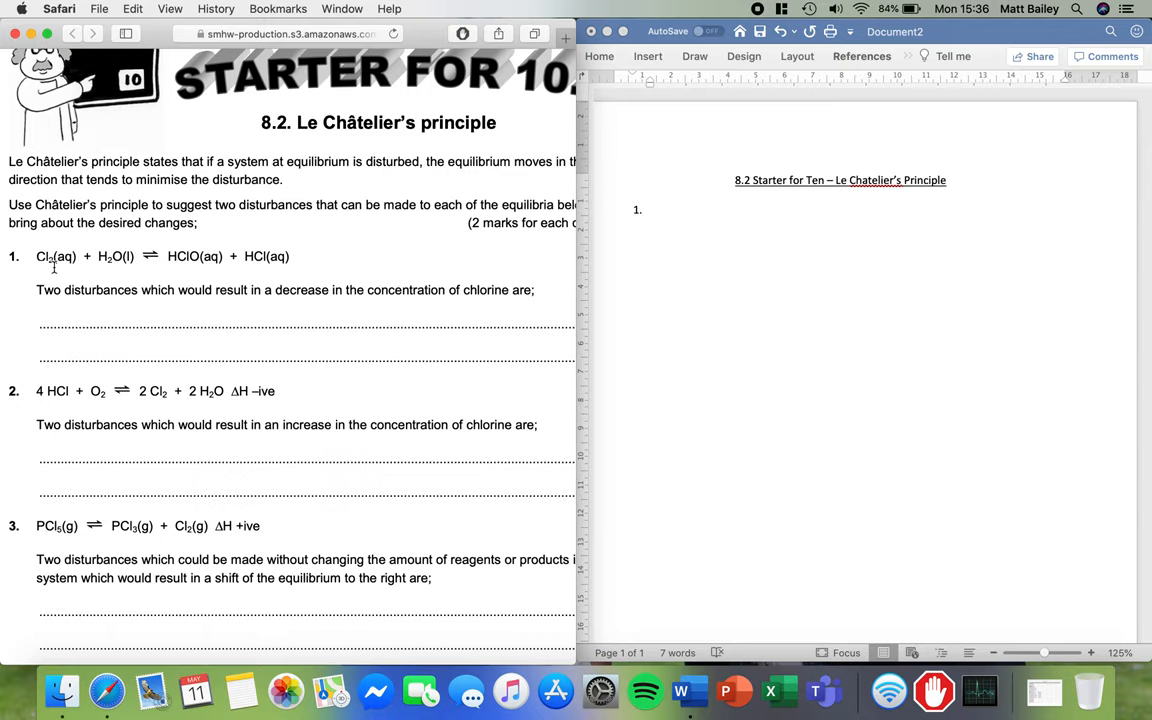
mouse_move(273, 261)
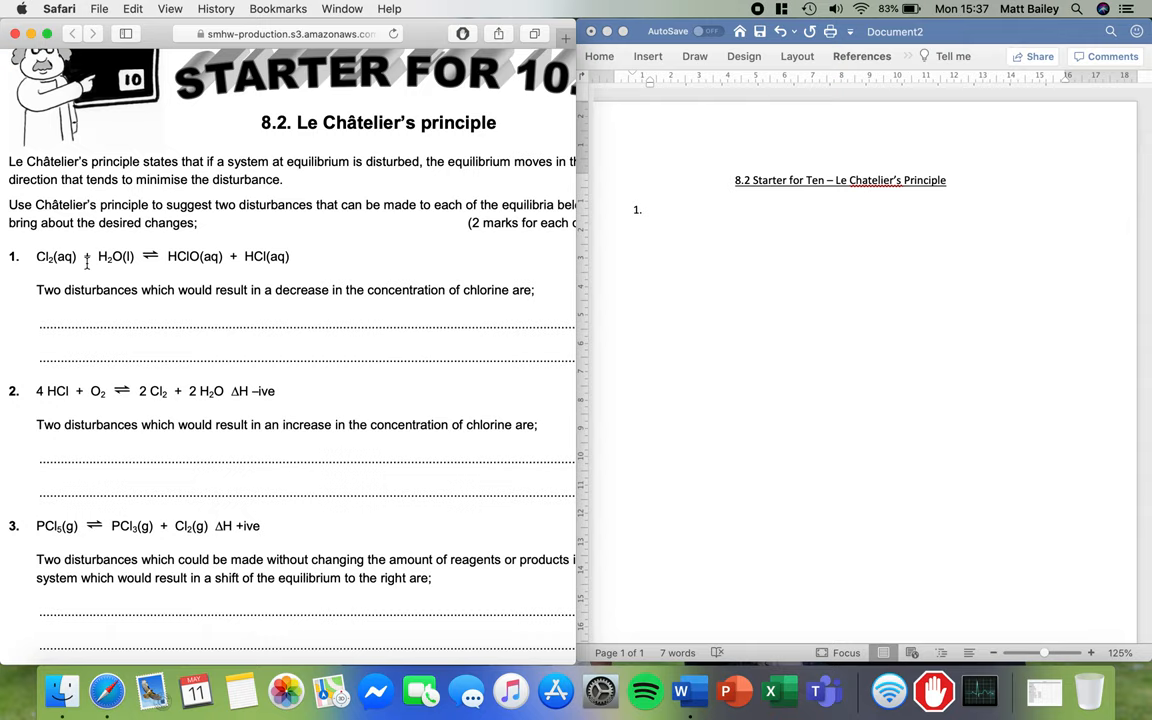
Highlight 'decrease in the concentration of chlorine are;' in question 1 of the Safari worksheet
drag(274, 290, 534, 290)
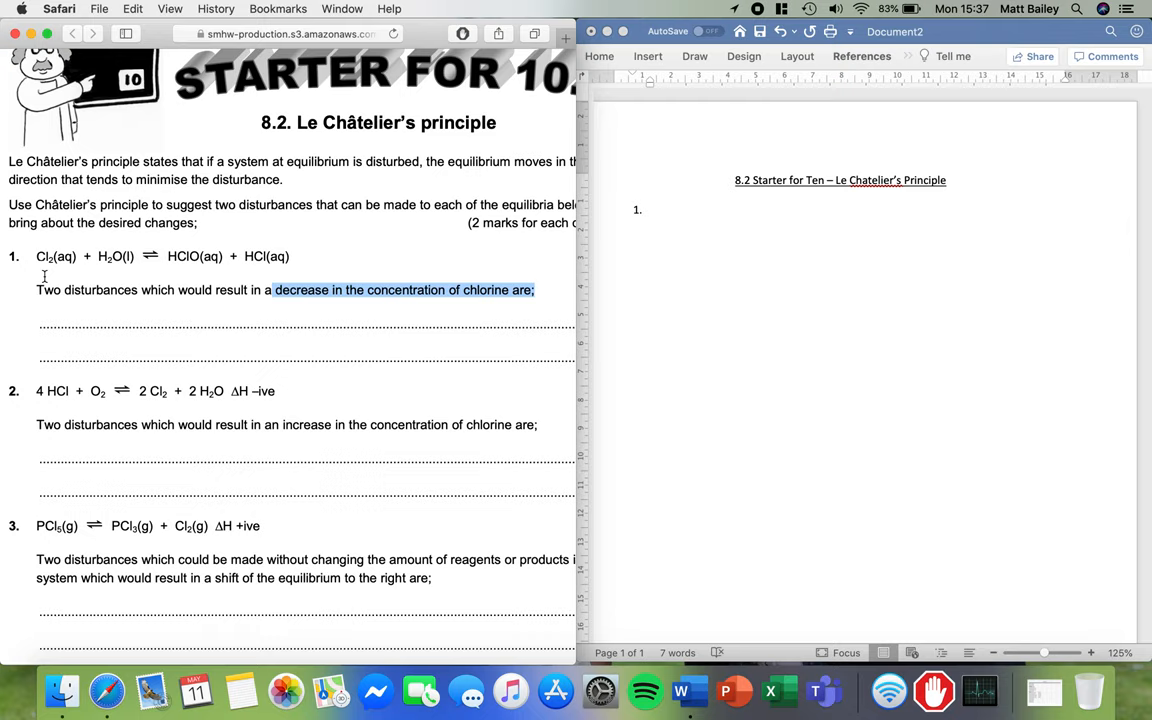
Under item 1, write 'First is to increase concentration of water' and start the second answer
click(670, 210)
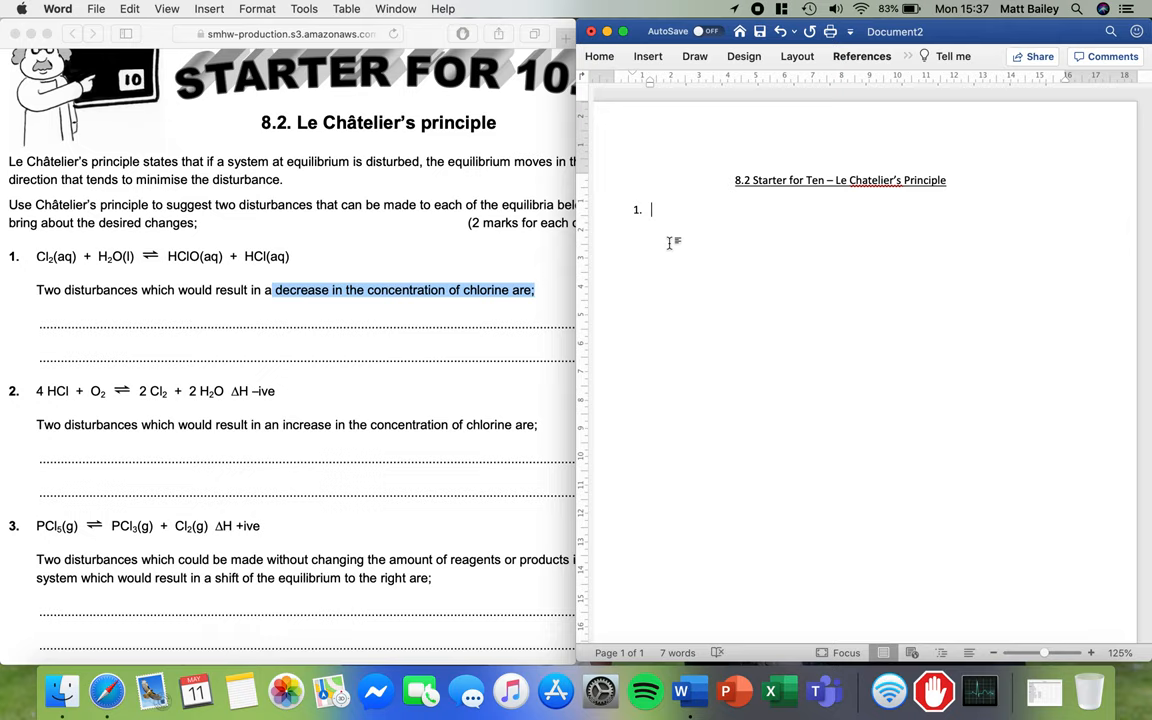
text(First is to)
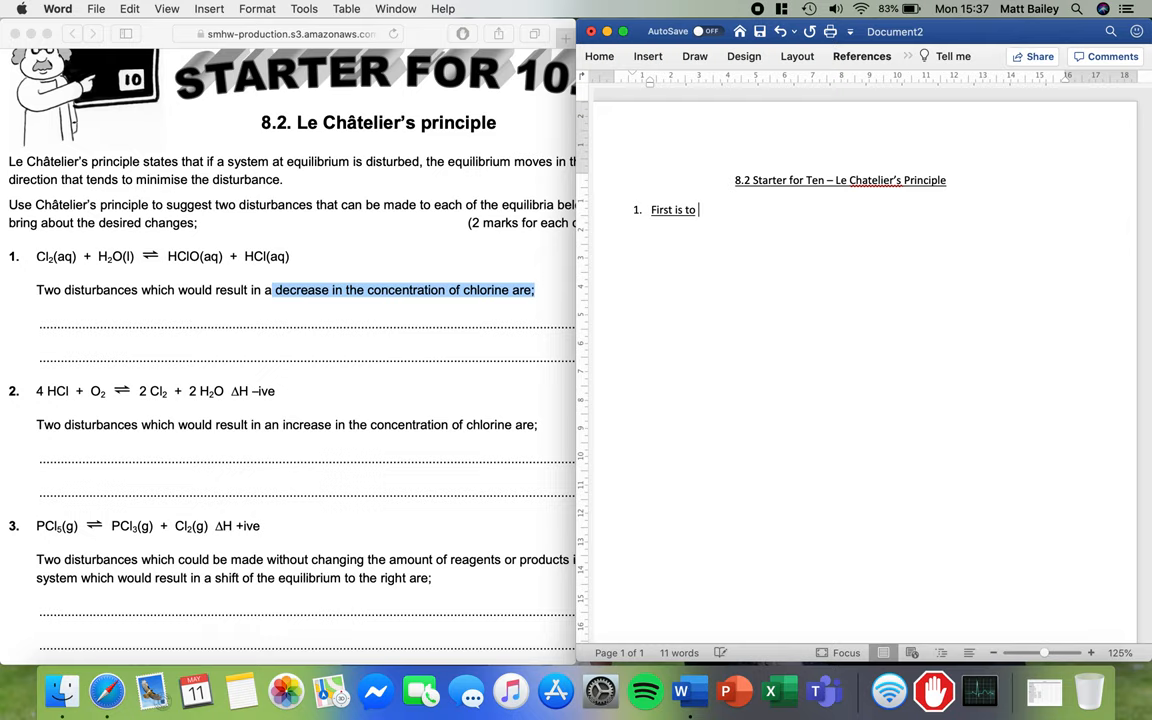
text(increase concentration)
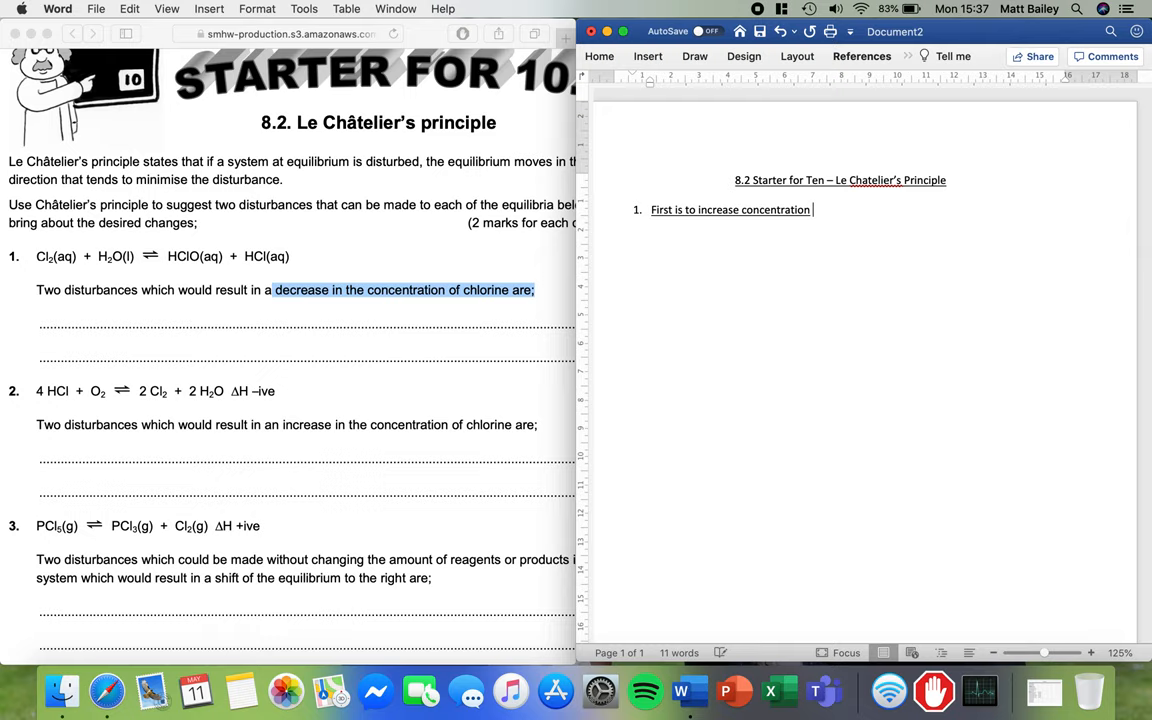
text(of water)
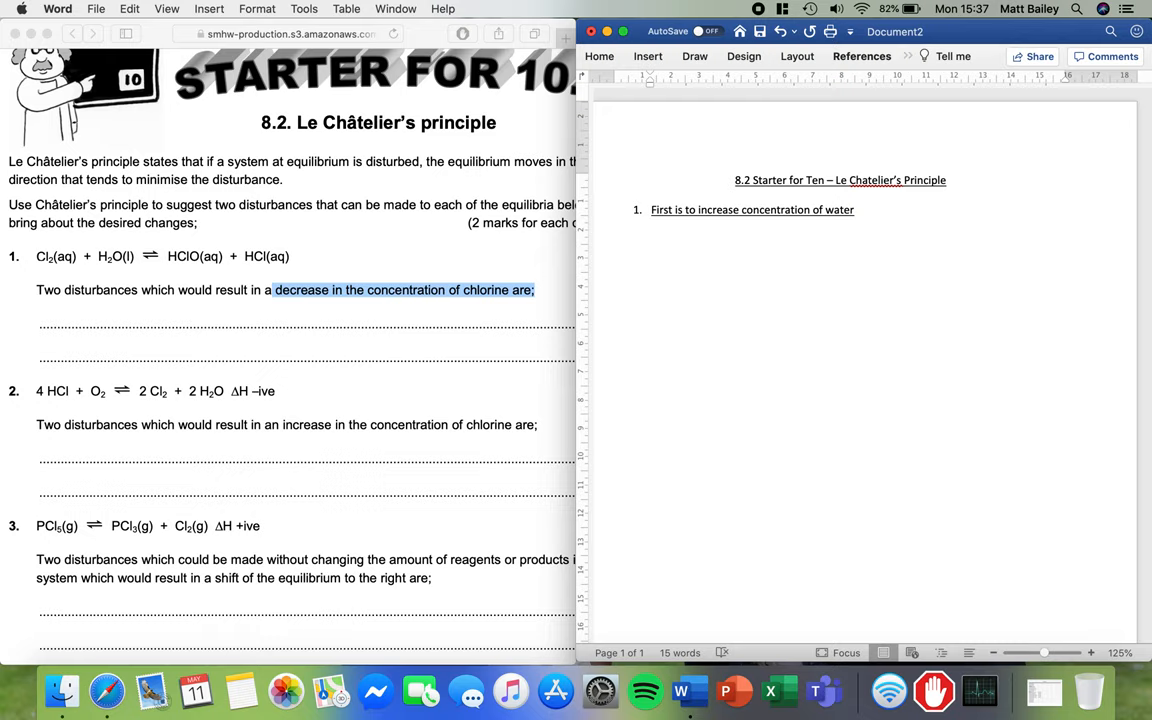
text(Second way is to remove HClO or HCl from the flask)
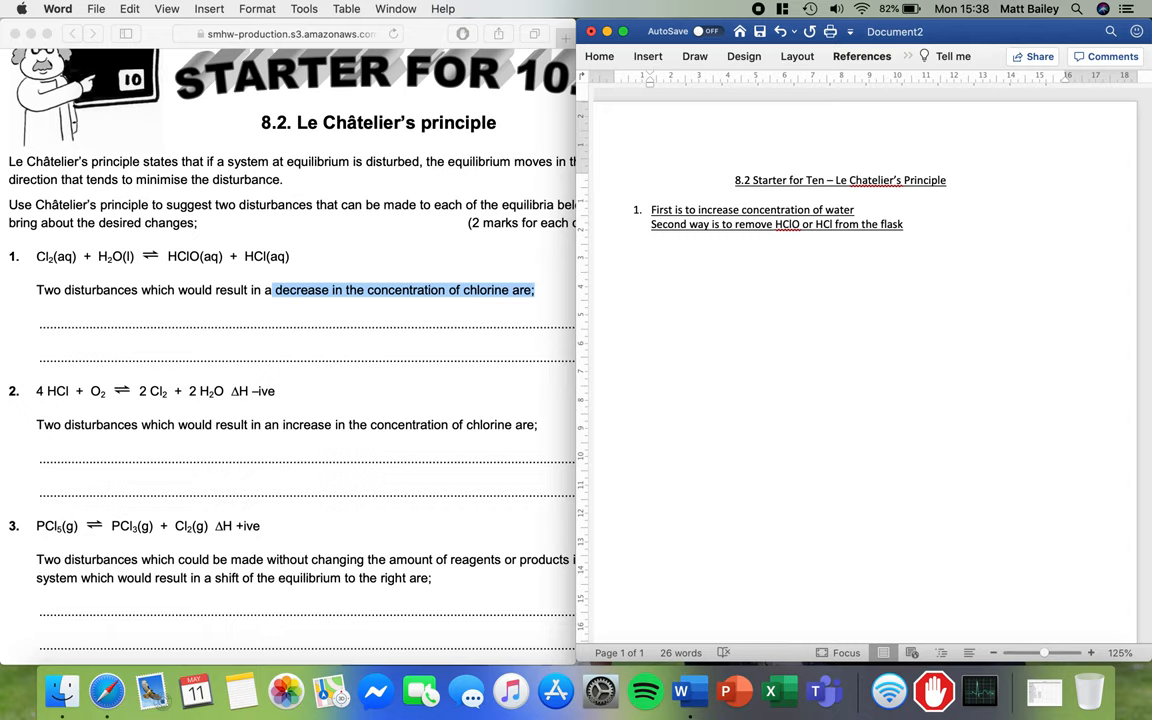
Start numbered item 2 and type 'Cool down the flask' as its first answer
click(599, 56)
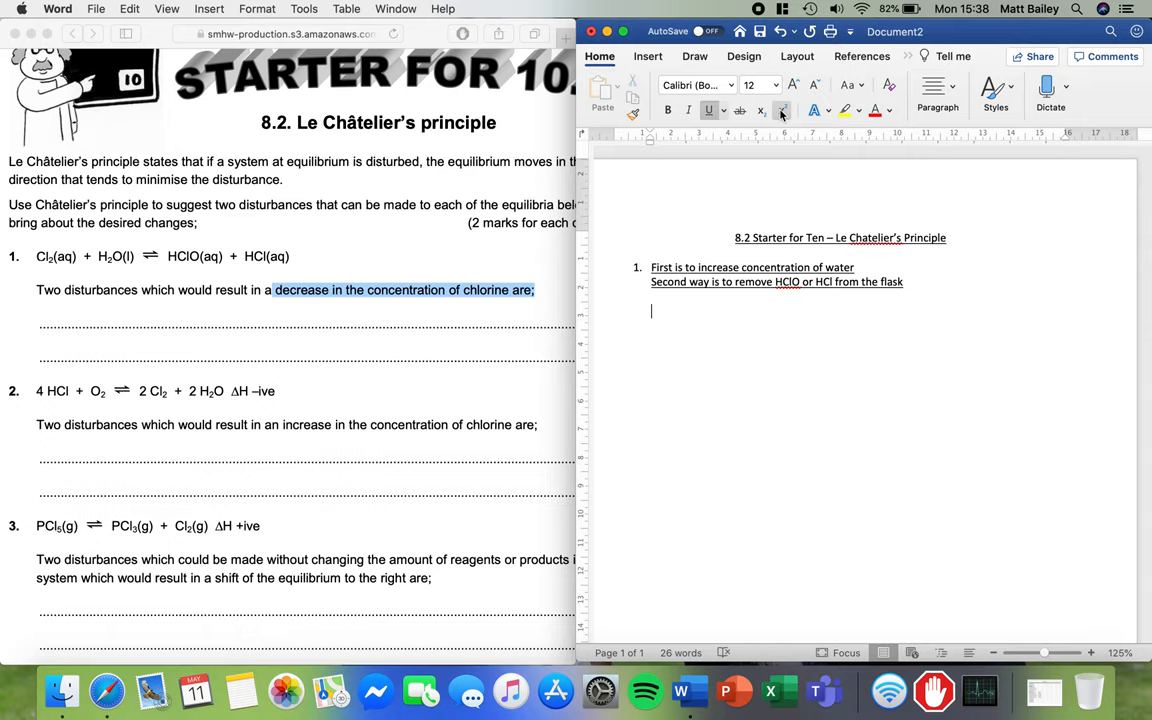
key(Return)
text(2.)
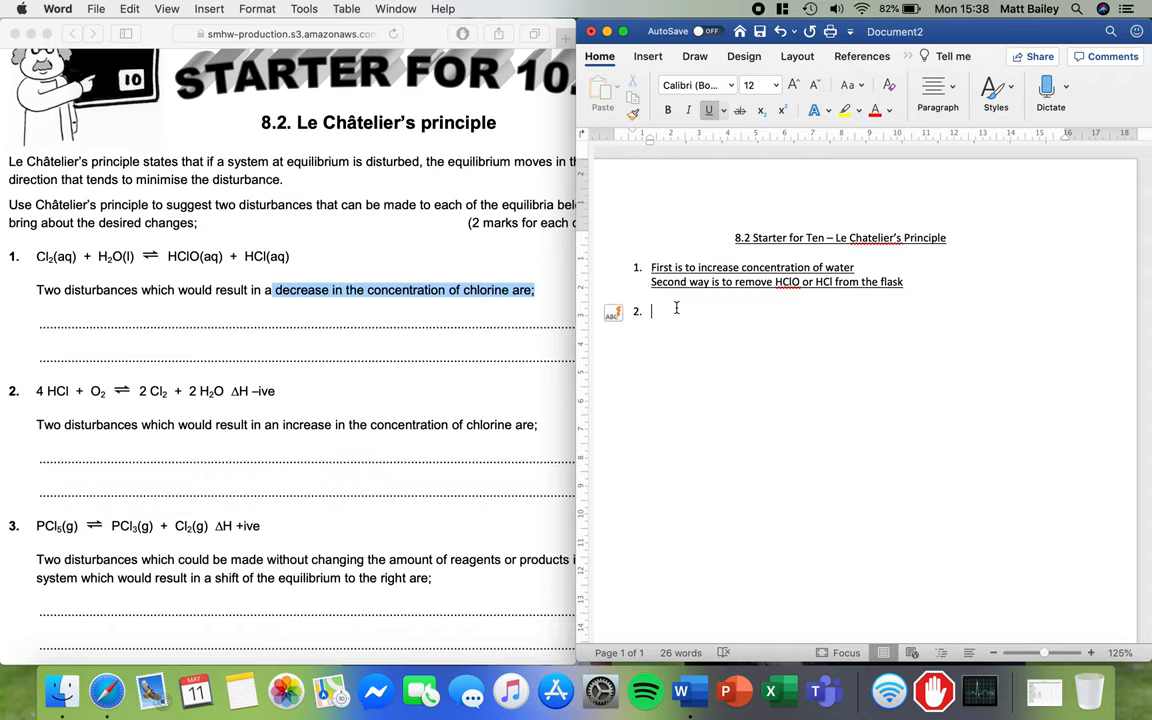
mouse_move(240, 370)
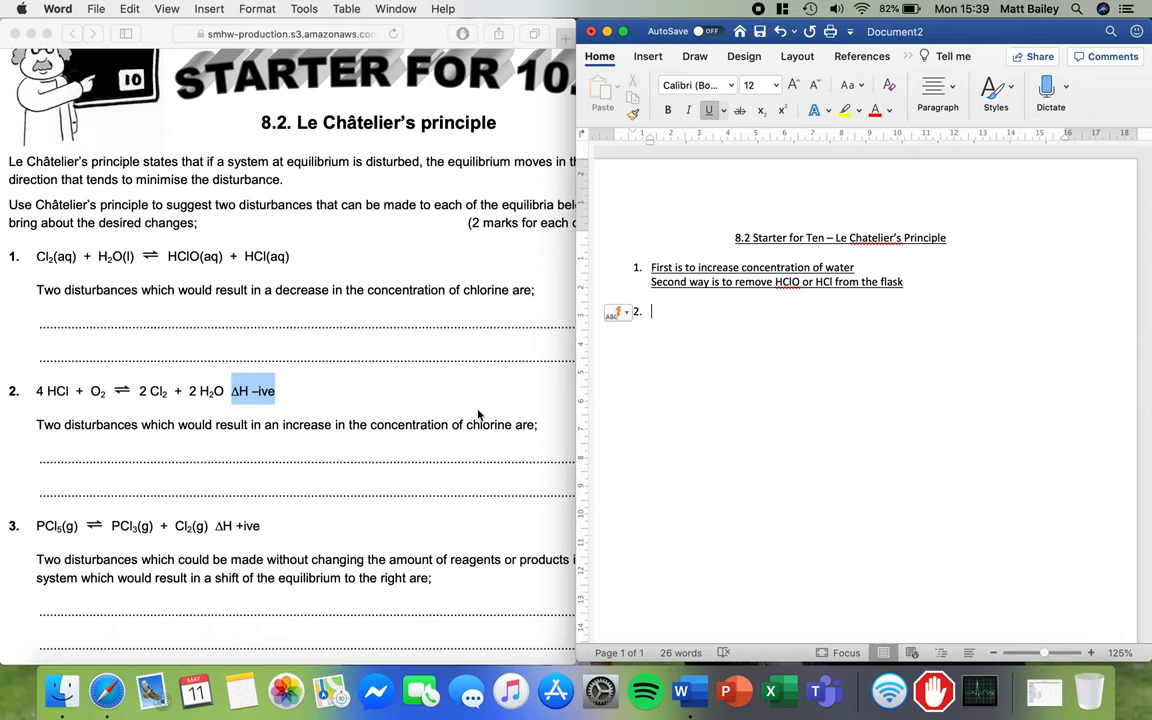
text(Cool down the flask)
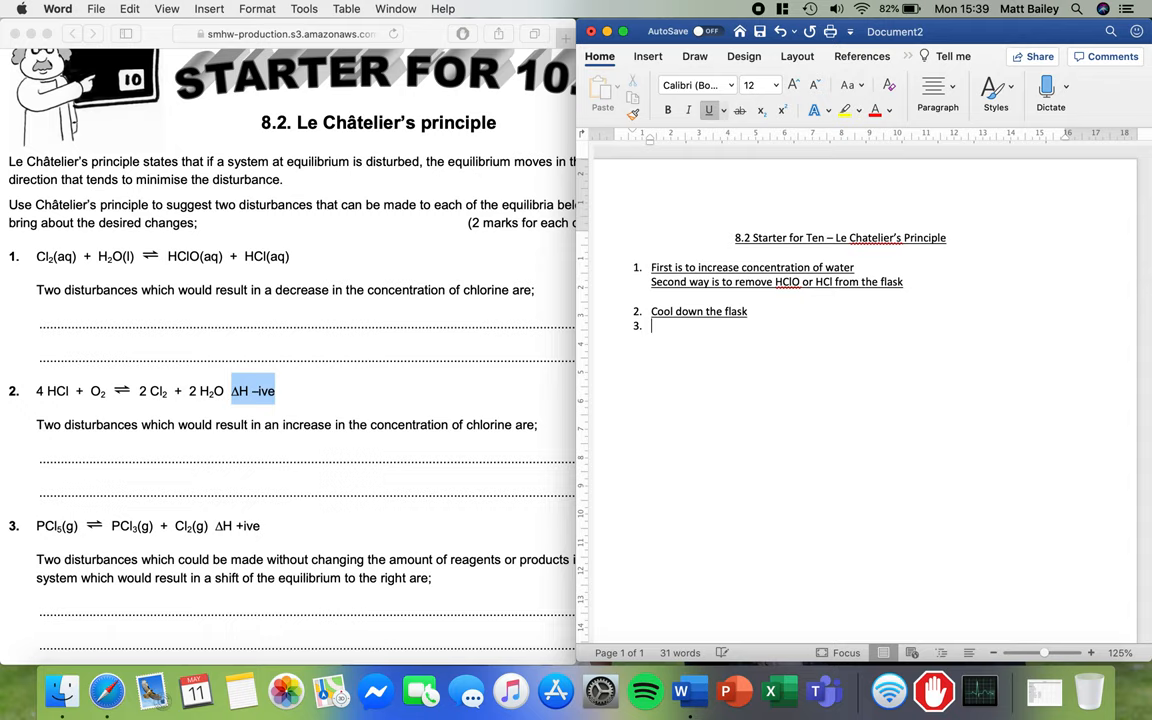
key(backspace)
text(Increase the concentration of HCl or O2)
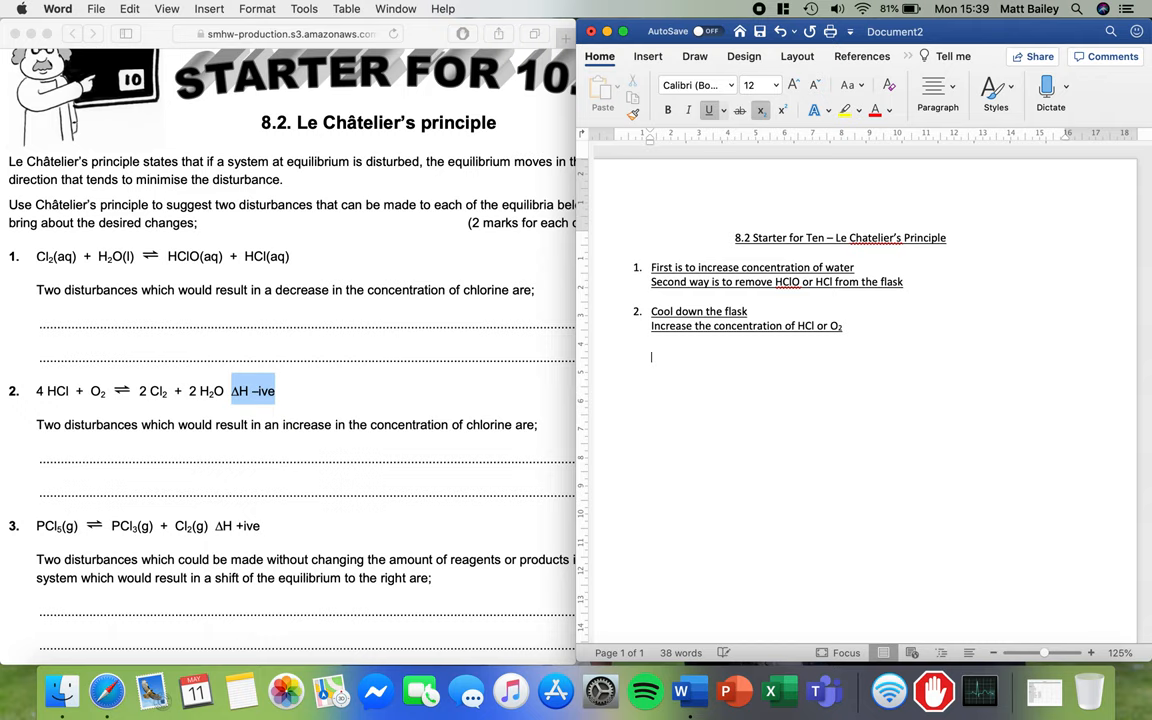
scroll(down, 3)
text(3.)
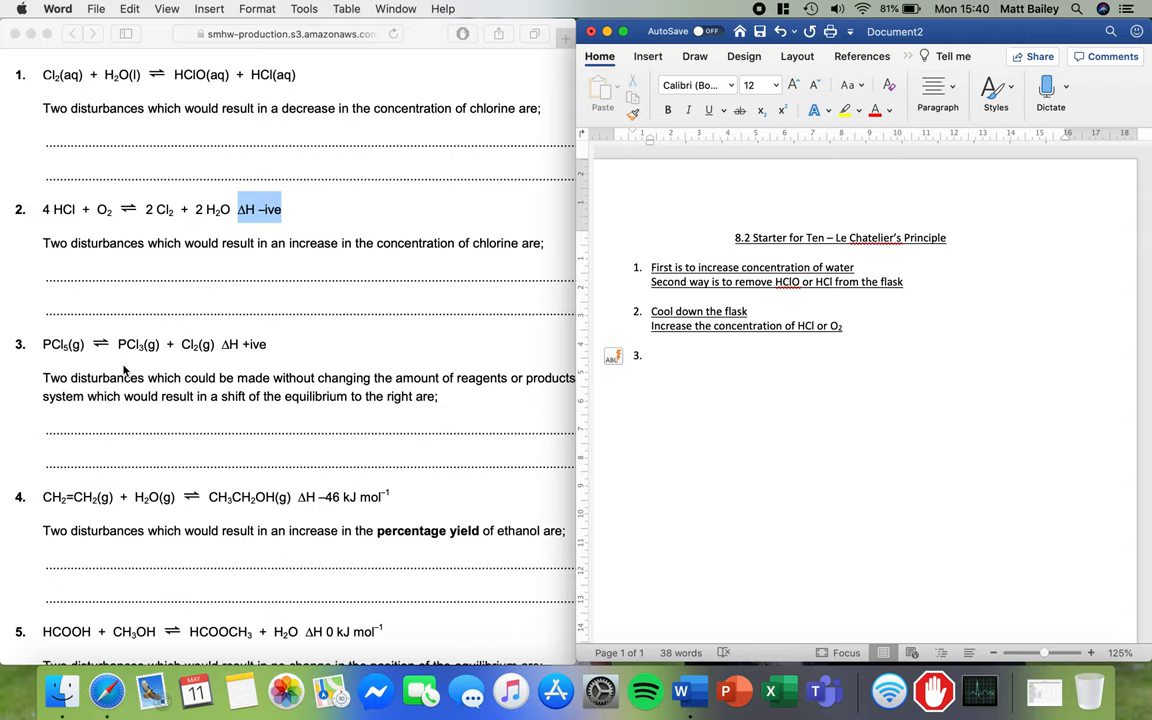
For item 3, type 'Decrease pressure' and begin 'Increase' on the next line
click(651, 355)
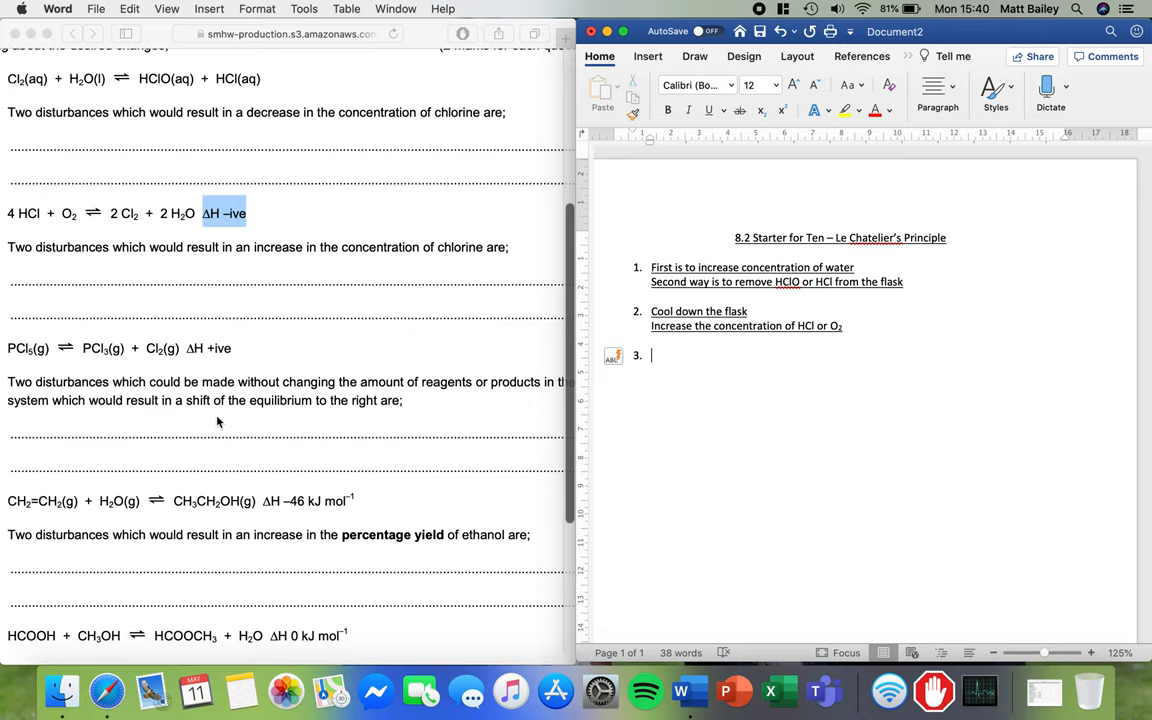
mouse_move(147, 431)
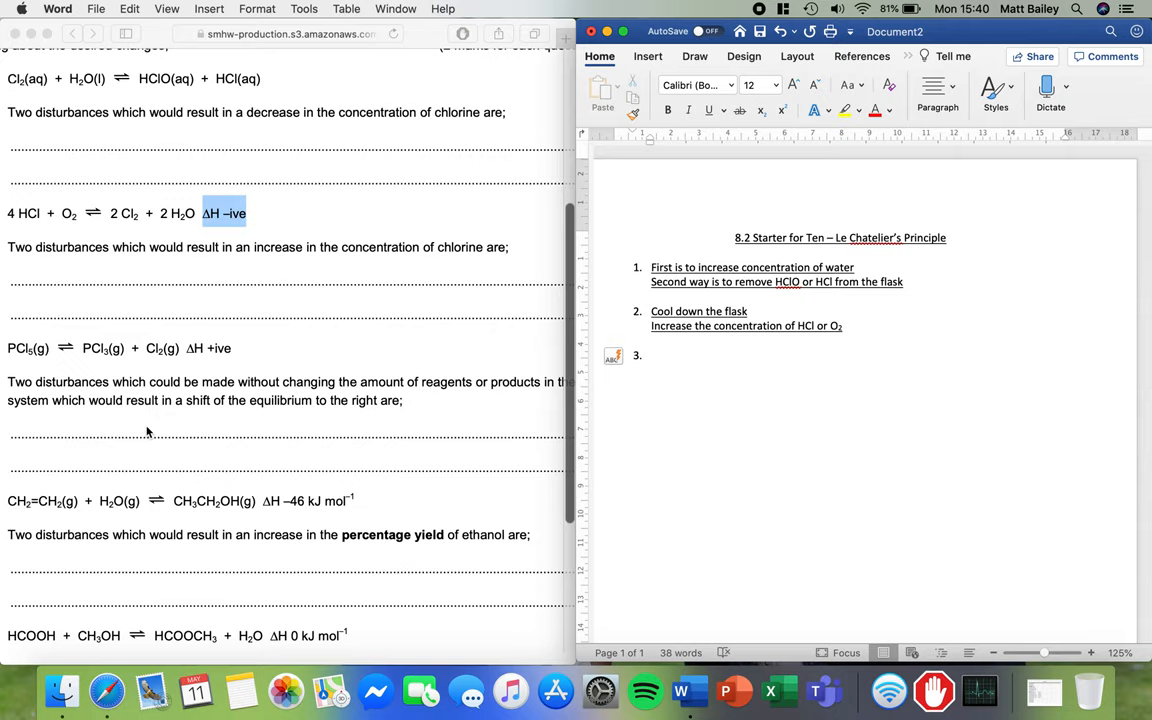
mouse_move(72, 349)
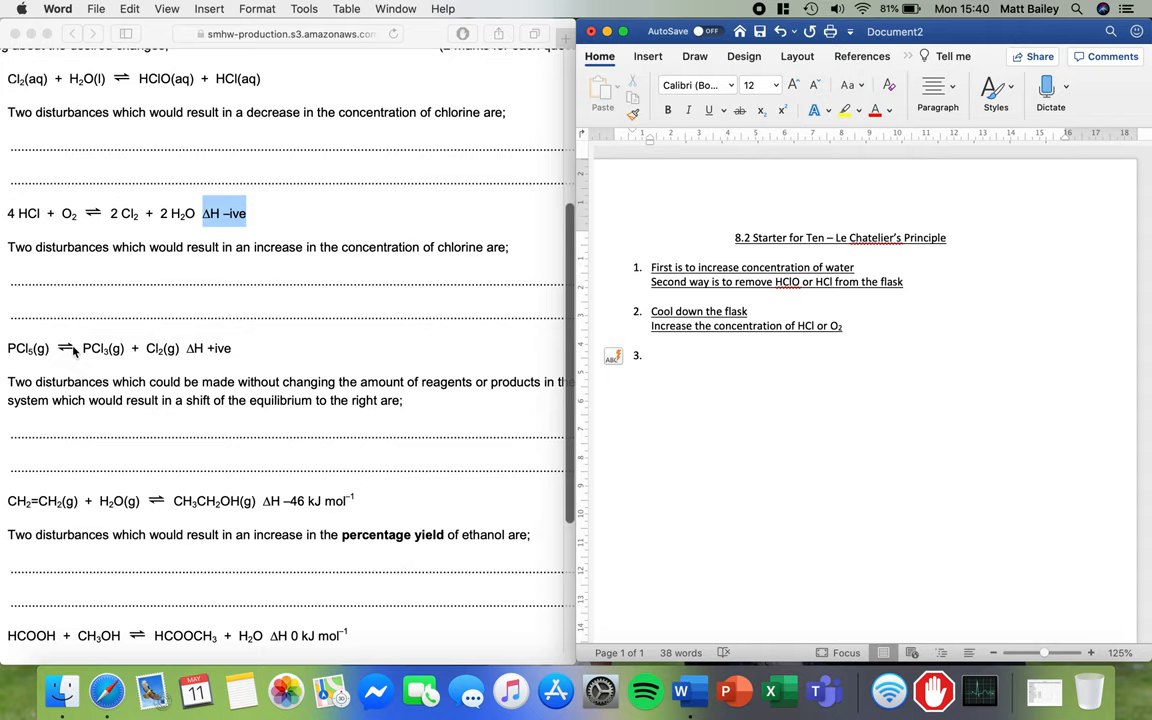
text(Decrease pressure)
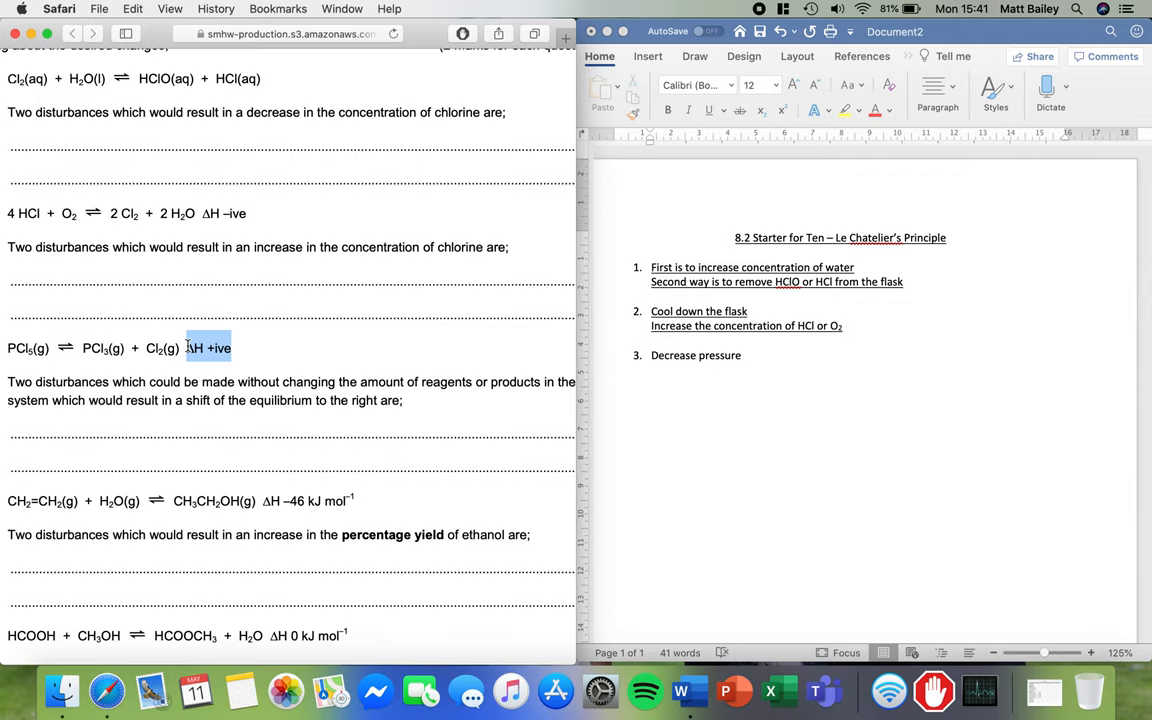
text(Increase temperature)
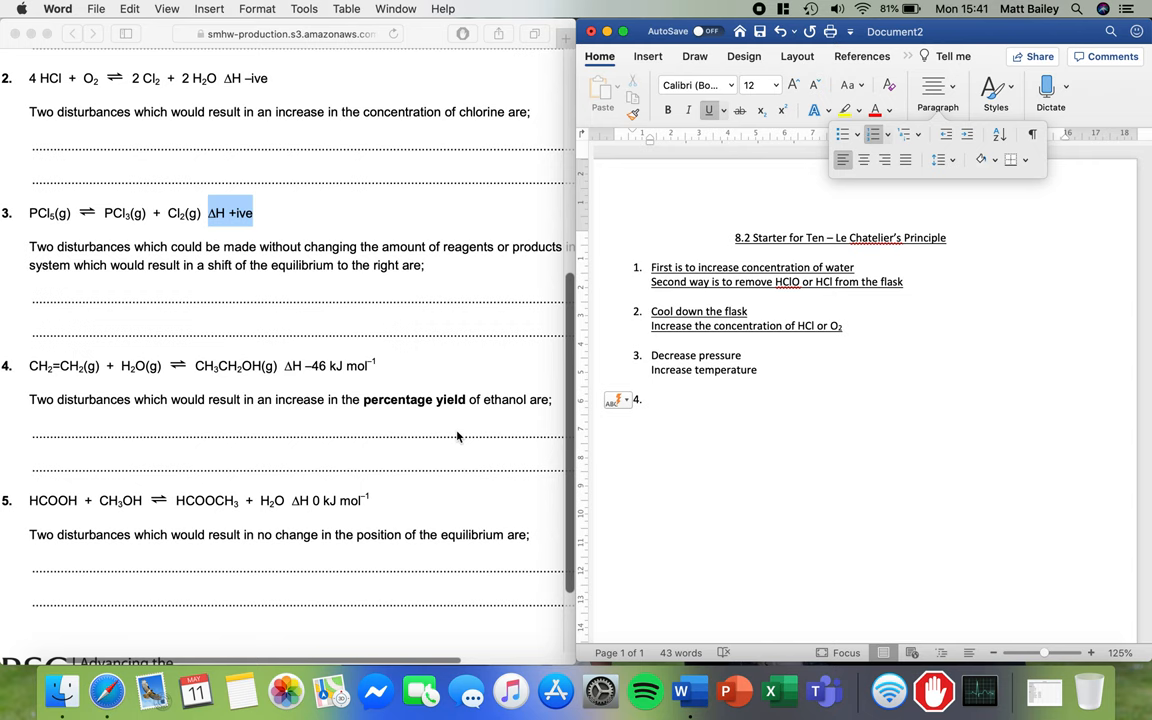
Type 'Increase pressure' and 'Decrease temperature' as the answers for item 4
scroll(down, 3)
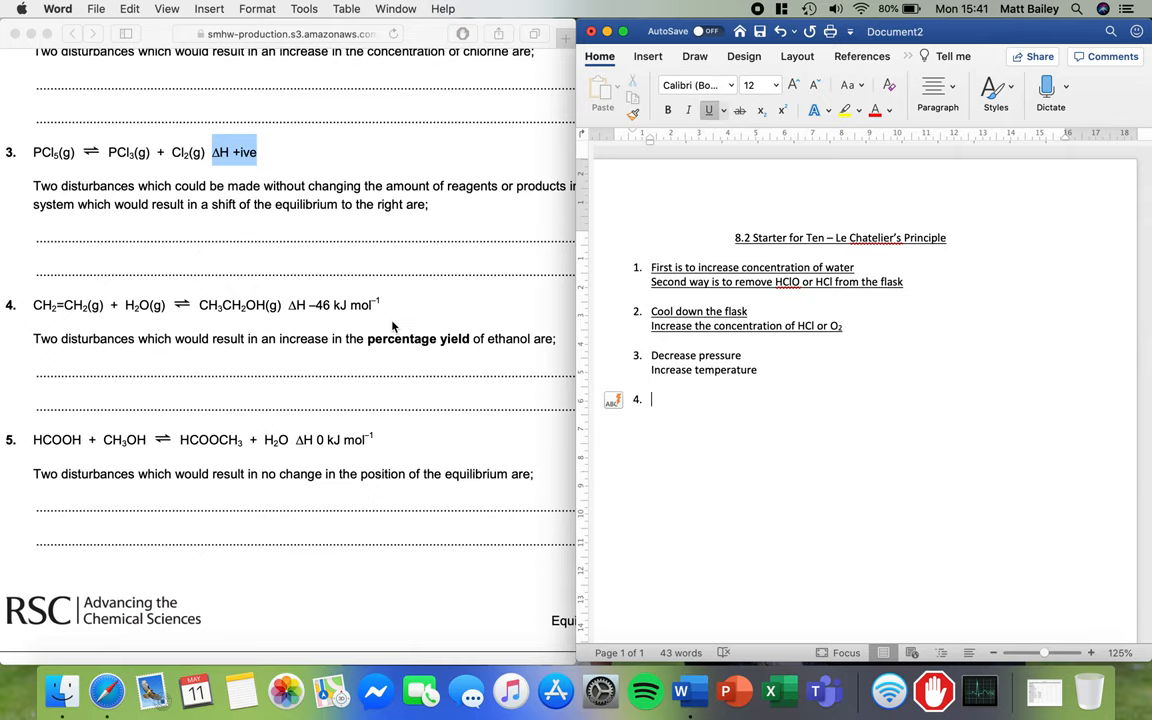
mouse_move(447, 358)
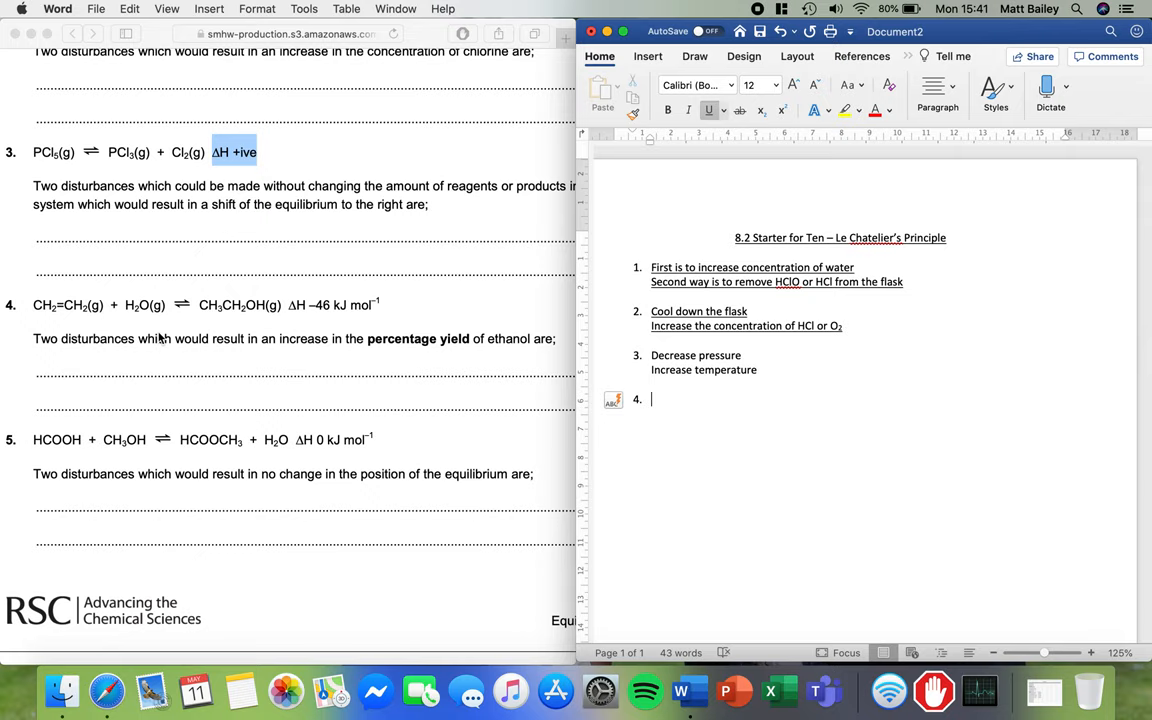
text(Increase pressu)
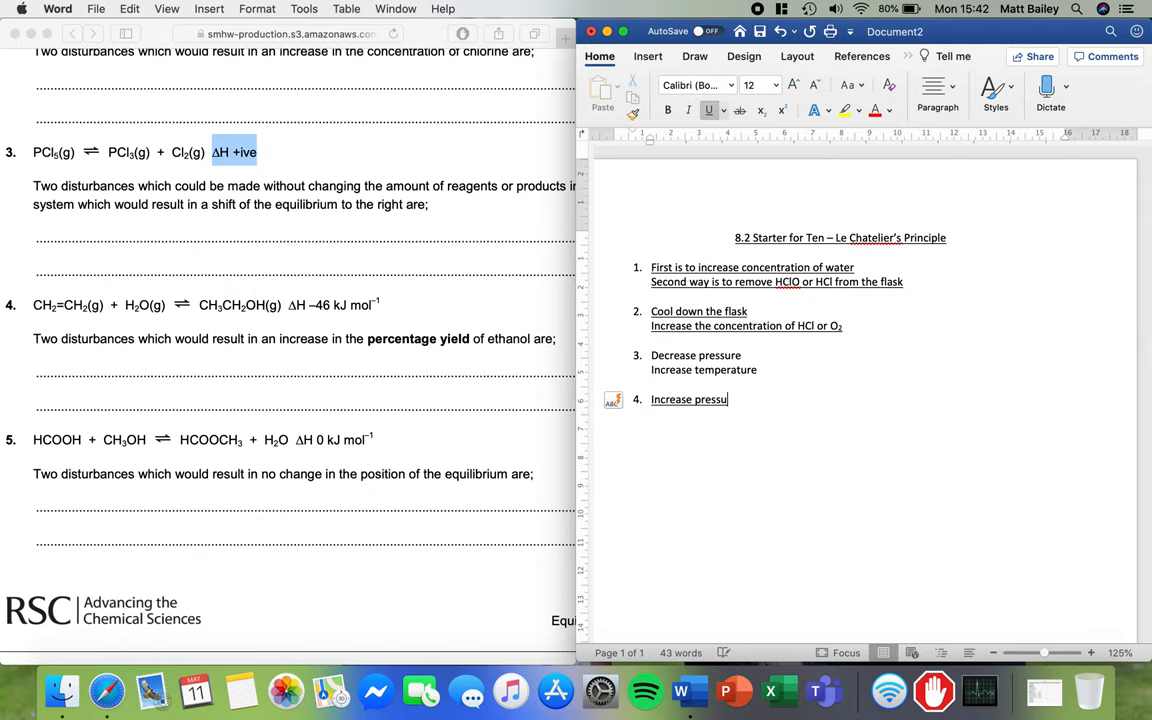
text(re)
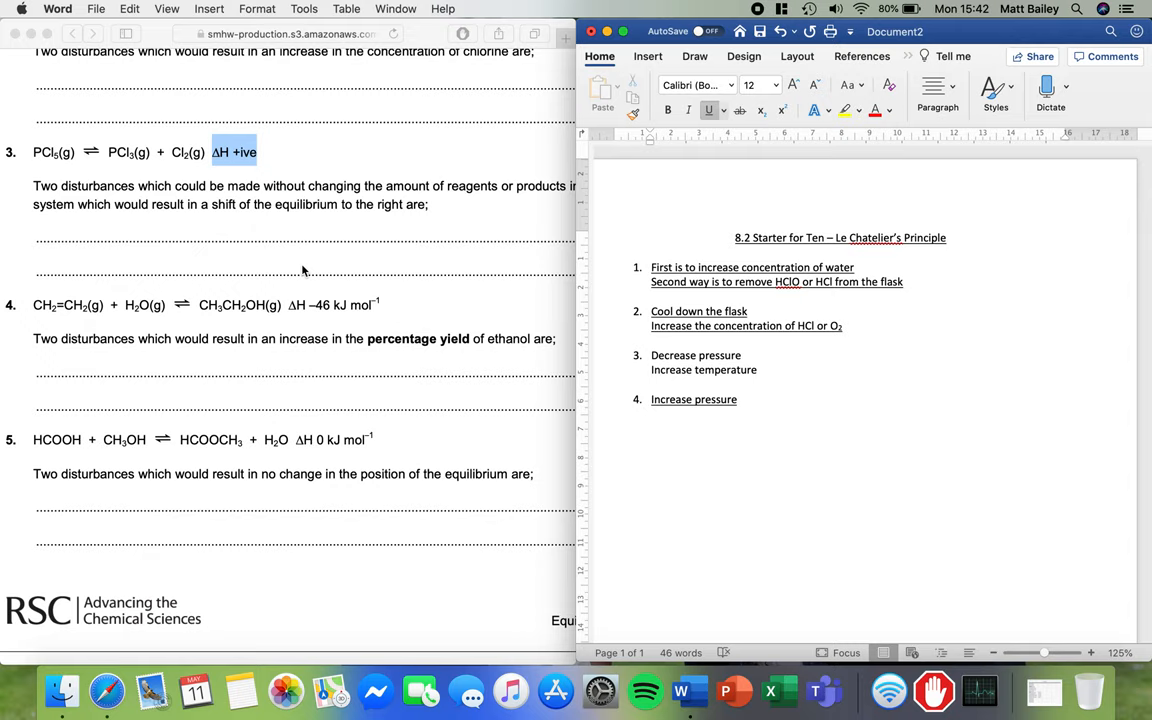
text(Decrease temperature)
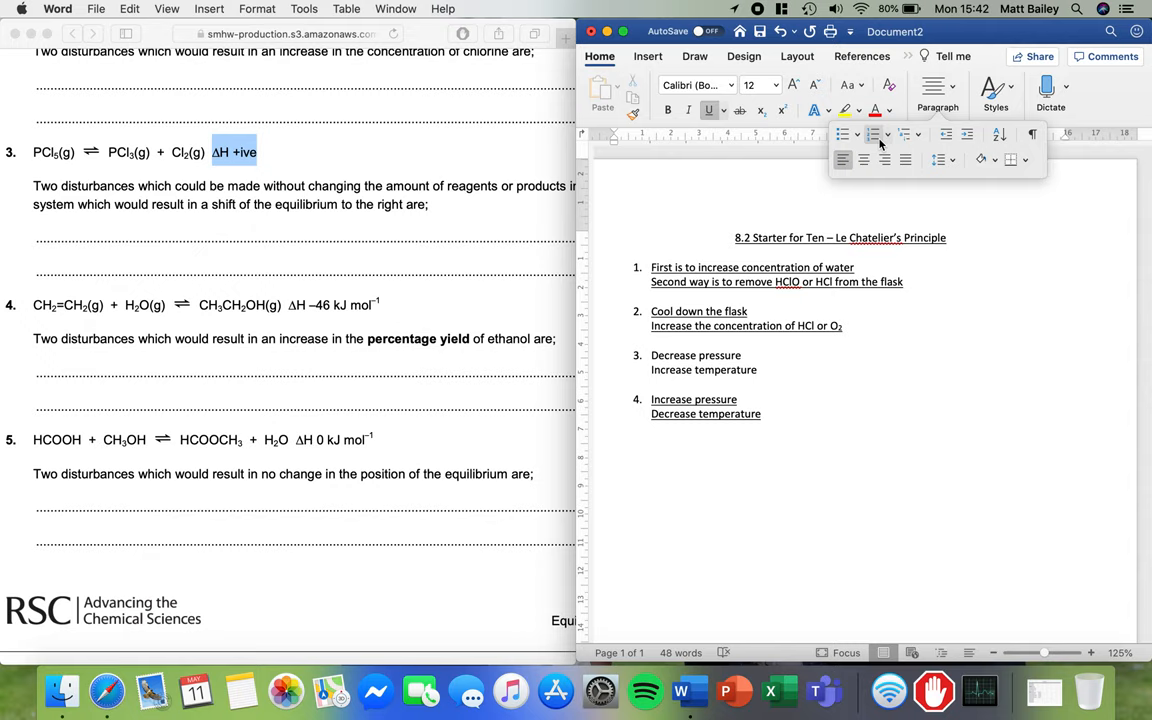
Start item 5 and type 'Changing temperature' and 'Use of a catalyst'
click(873, 134)
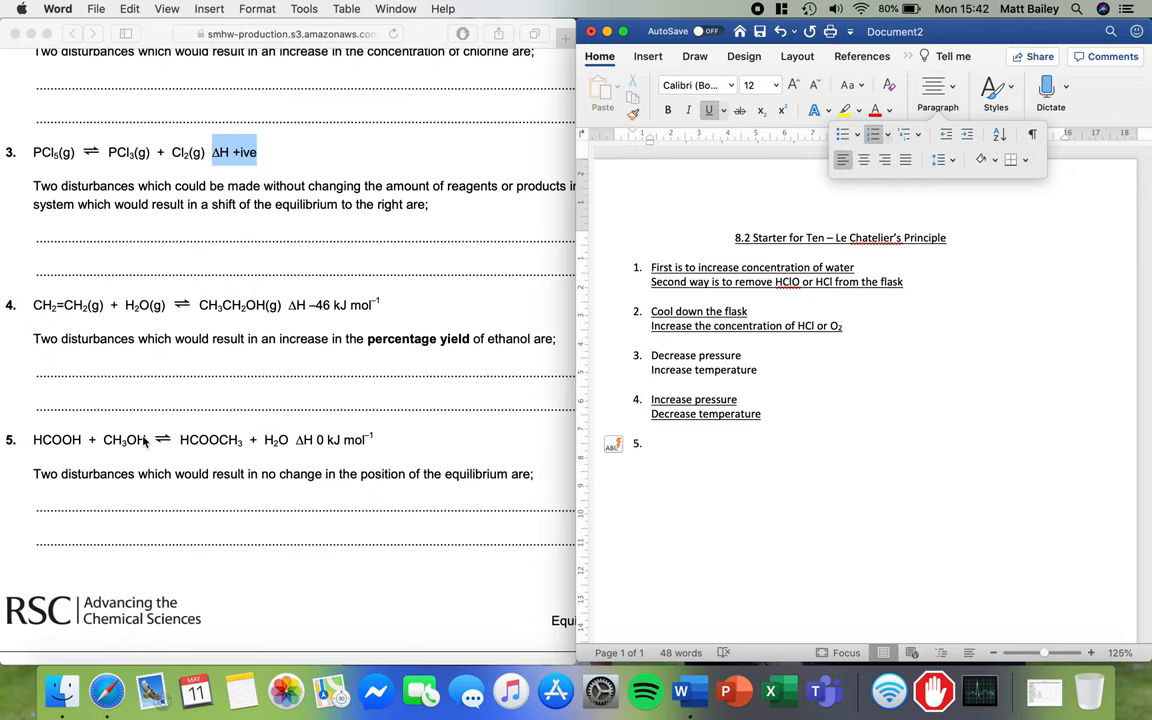
click(651, 443)
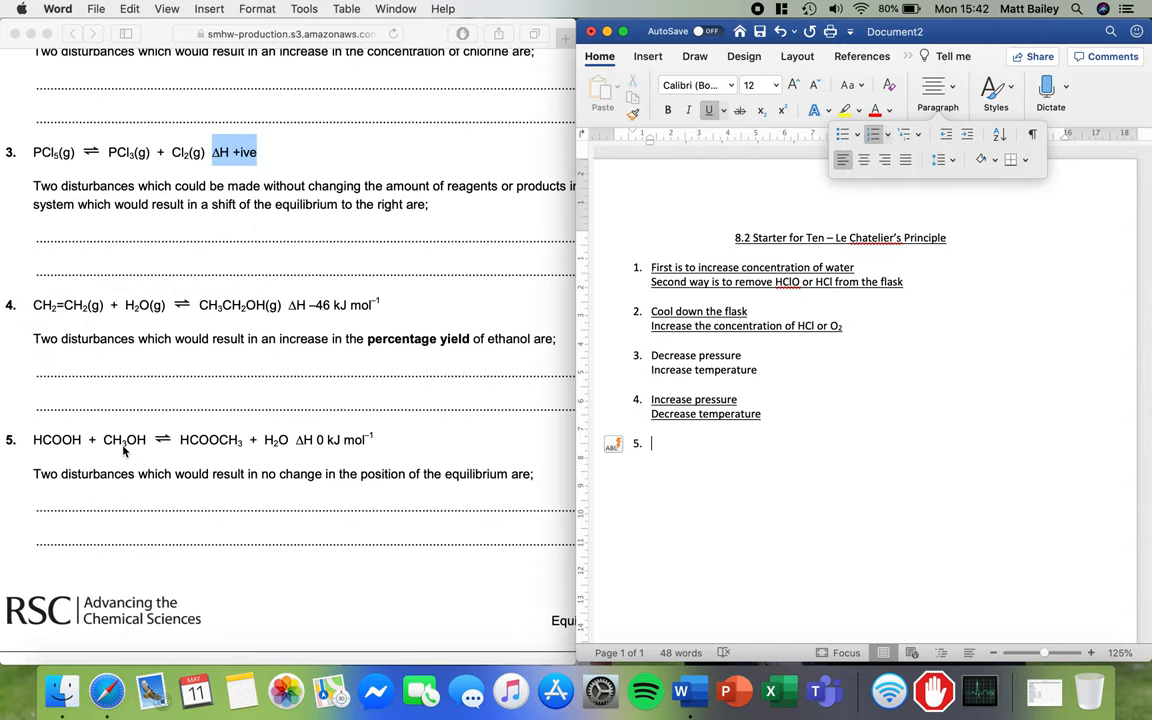
mouse_move(323, 444)
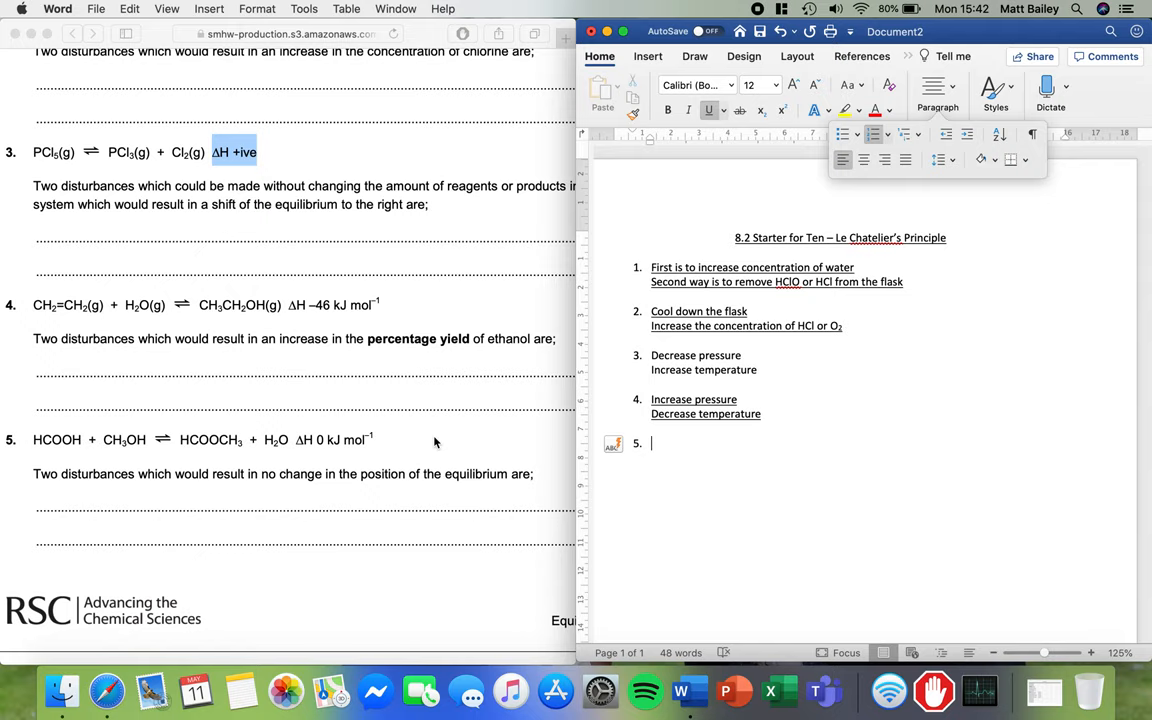
text(Changing temperature will have no impact)
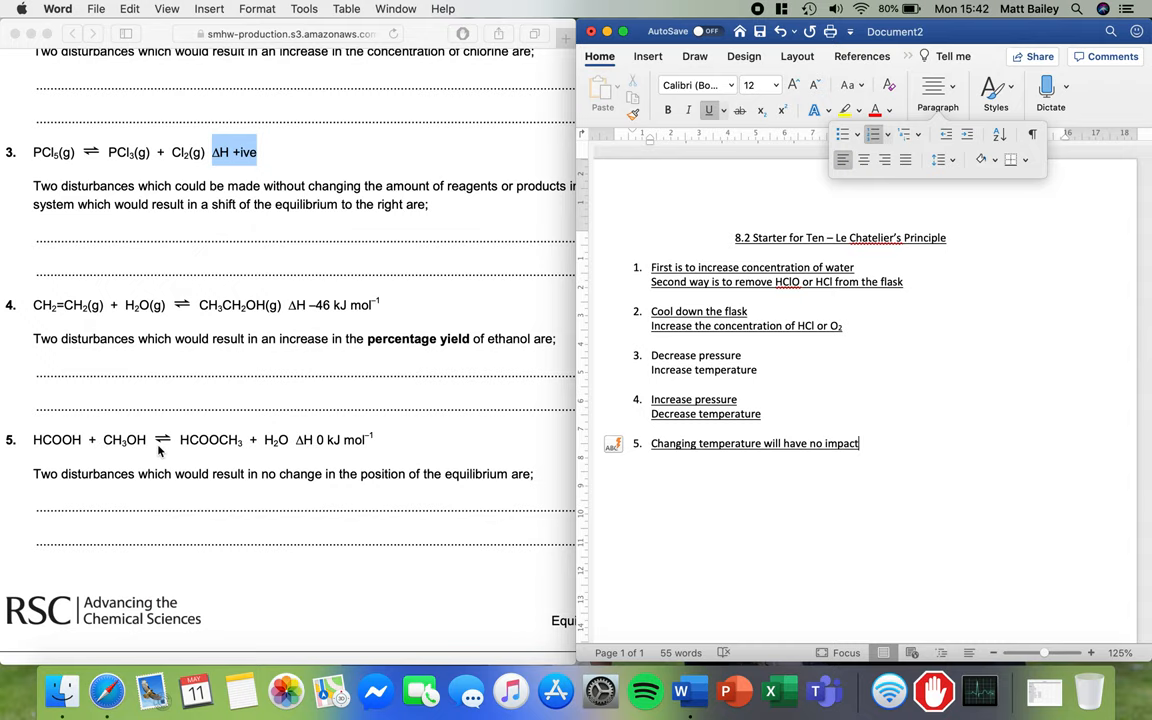
mouse_move(326, 452)
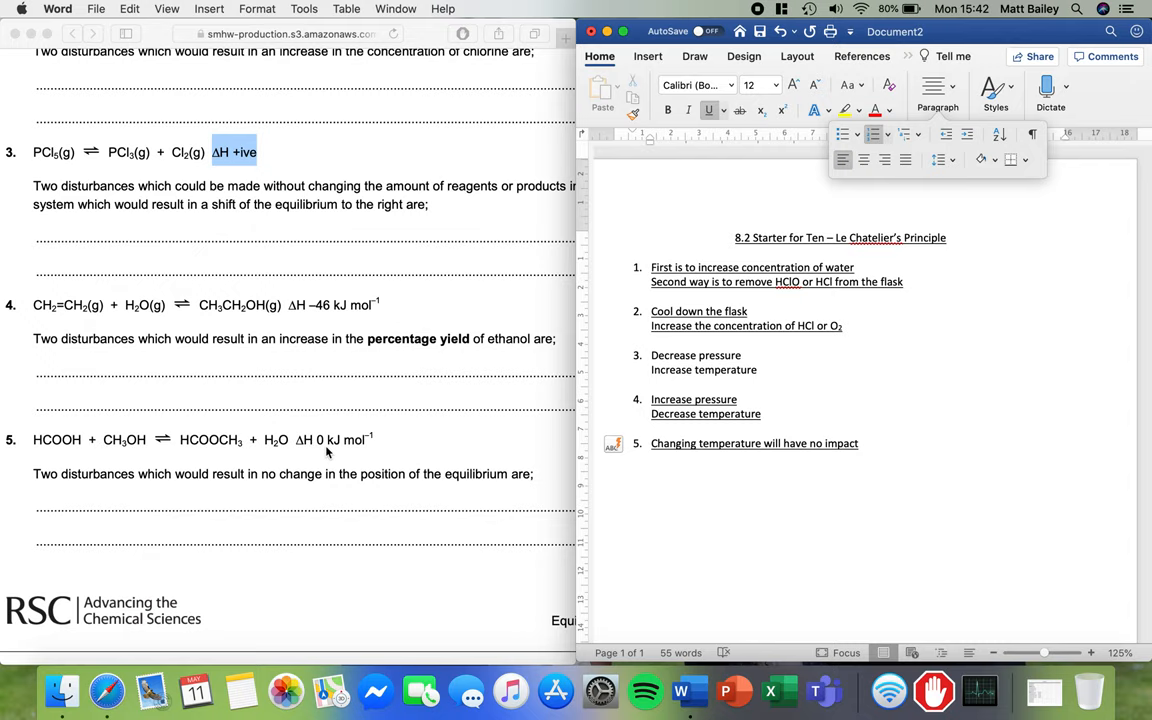
text(Use of a catalyst)
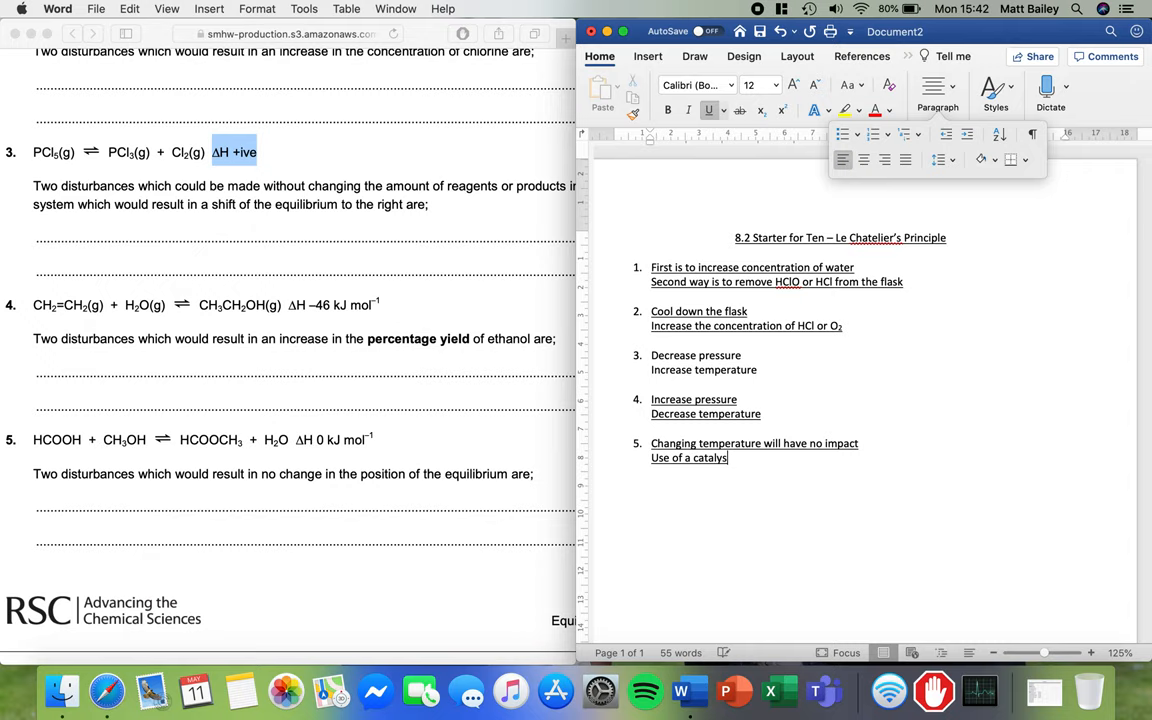